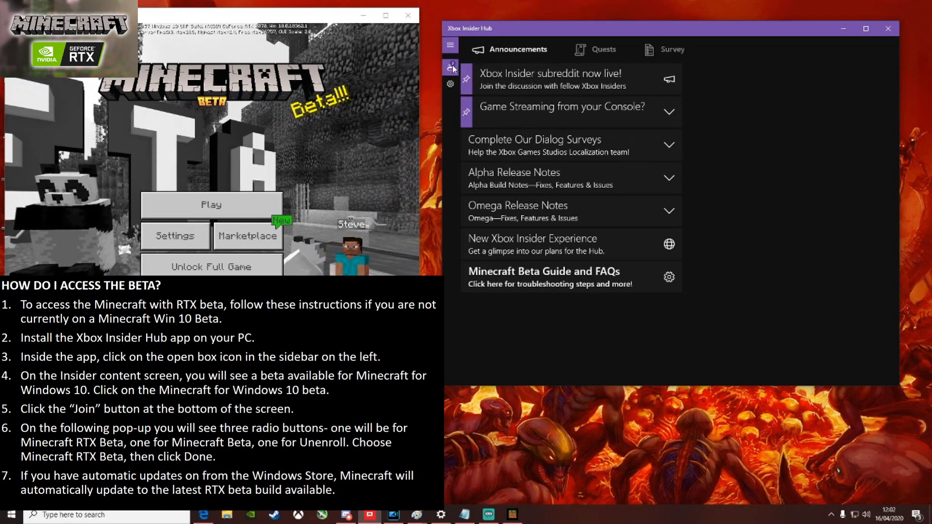
# Show the Insider content list with Minecraft for Windows 10 under joined games.
pyautogui.click(451, 66)
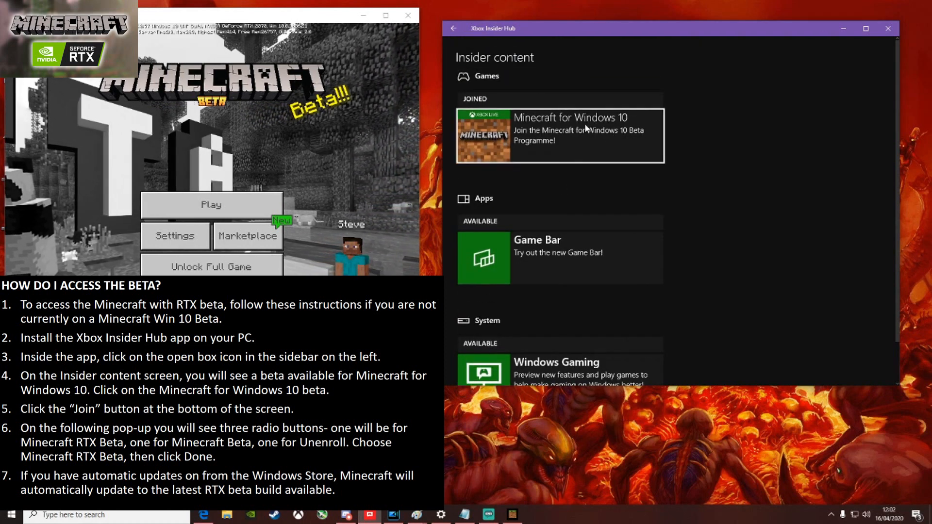
# Reach Manage on the Minecraft for Windows 10 page to reveal its beta group picker.
pyautogui.click(560, 135)
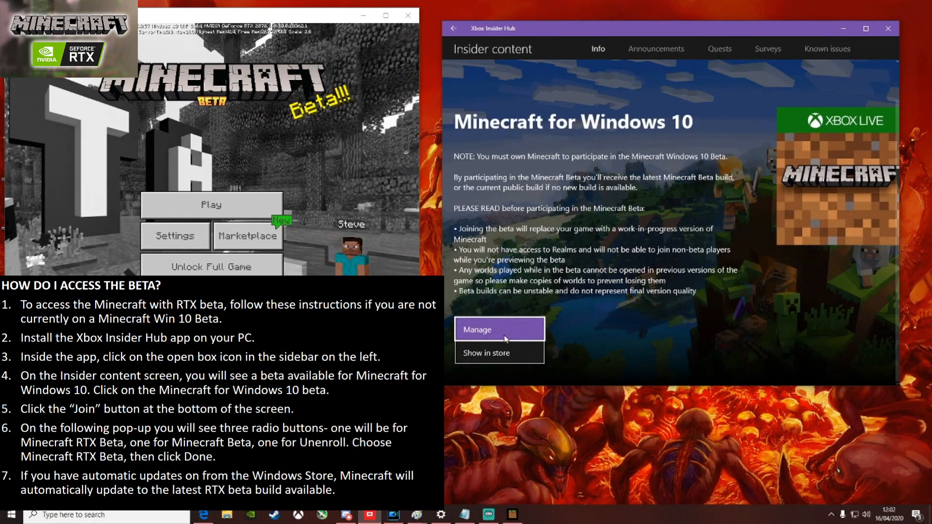
pyautogui.click(499, 330)
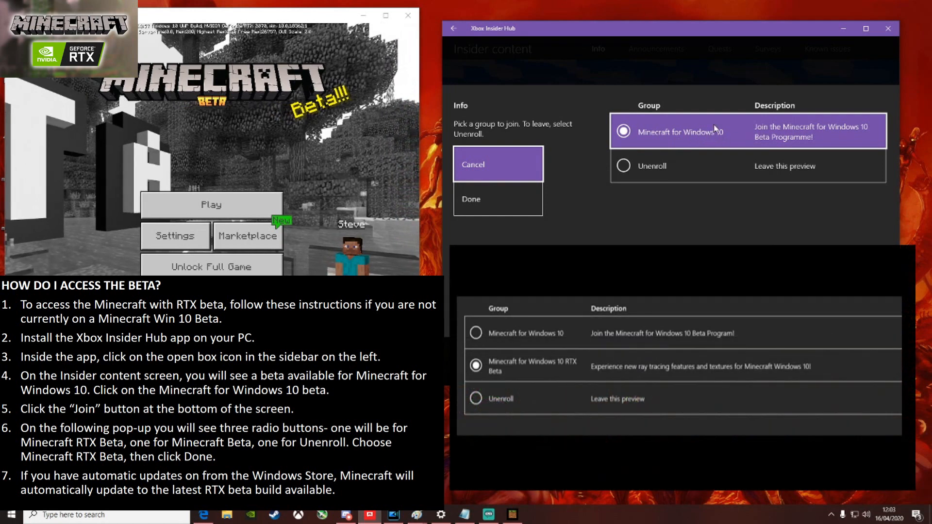
pyautogui.moveTo(678, 150)
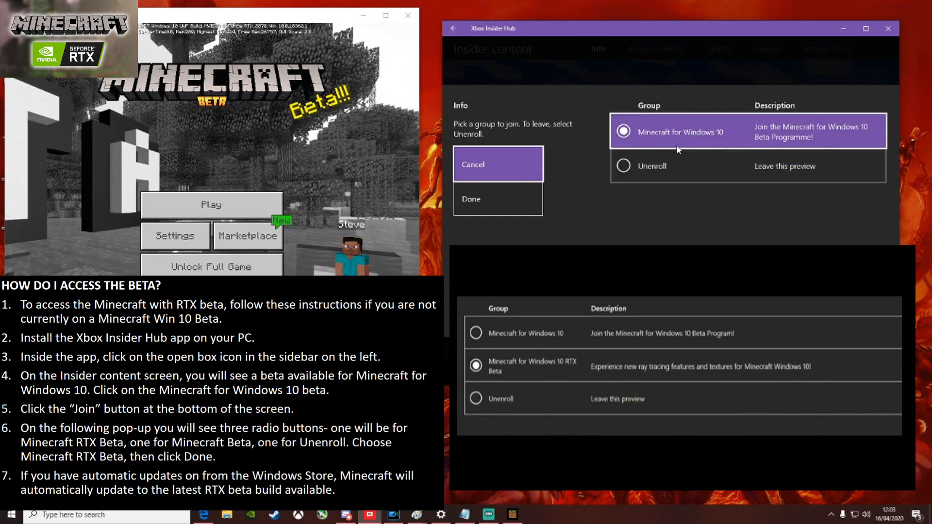